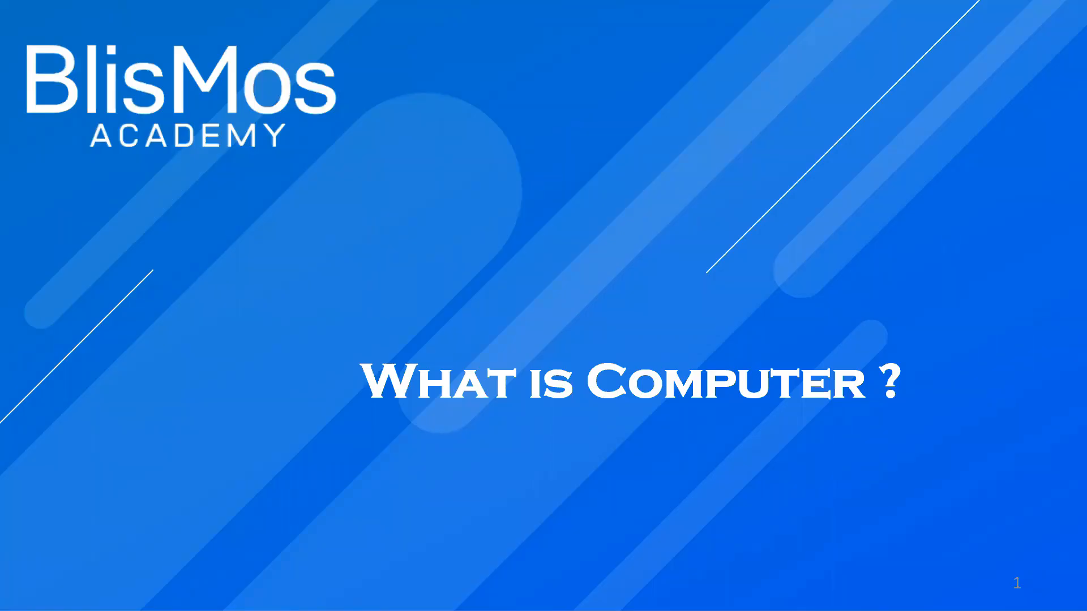
pyautogui.moveTo(686, 242)
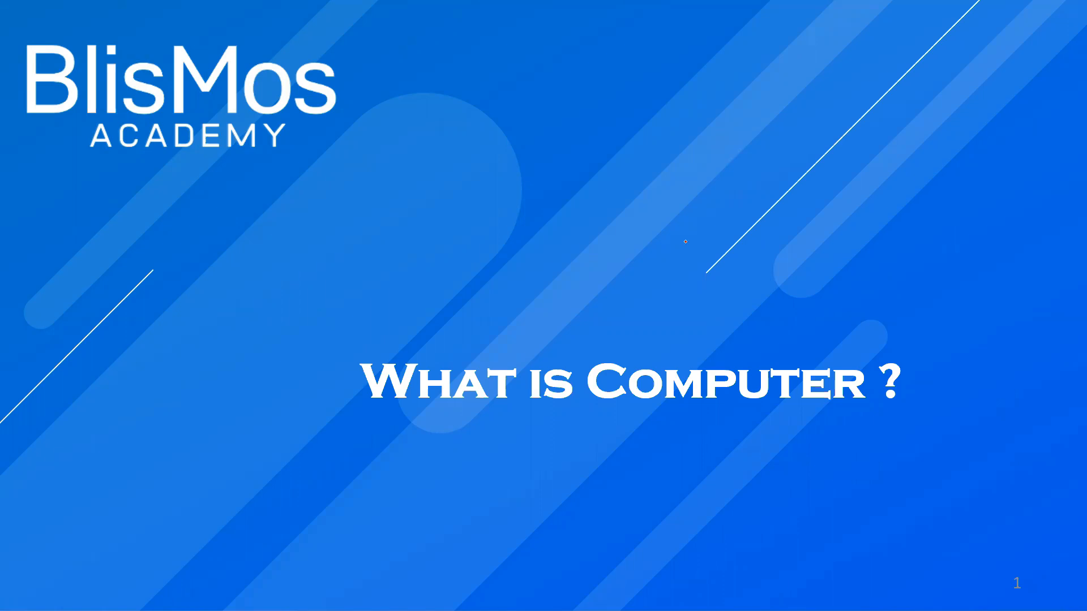
pyautogui.moveTo(832, 280)
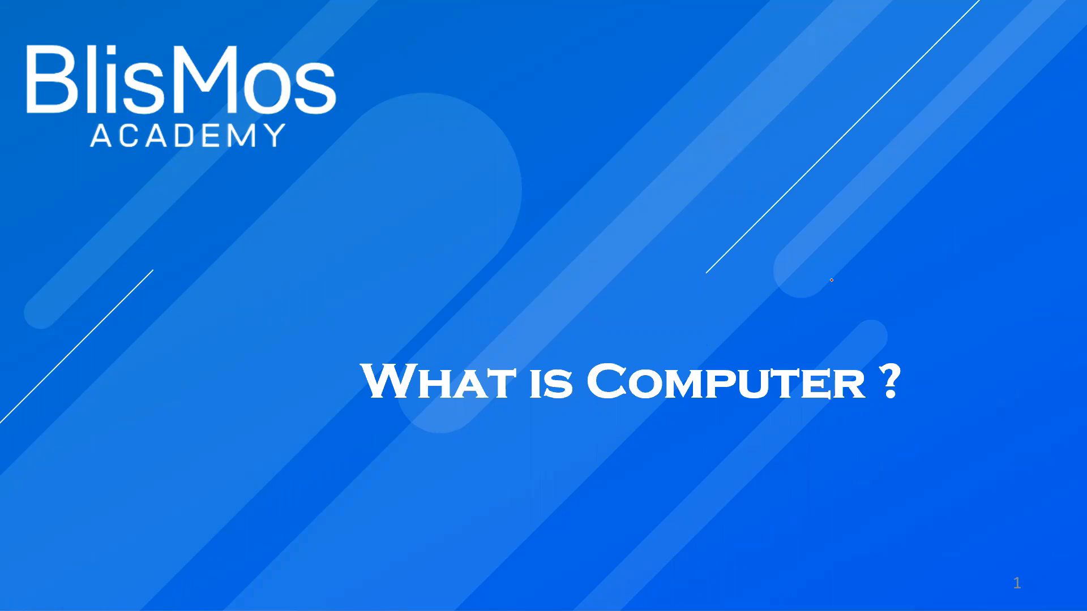